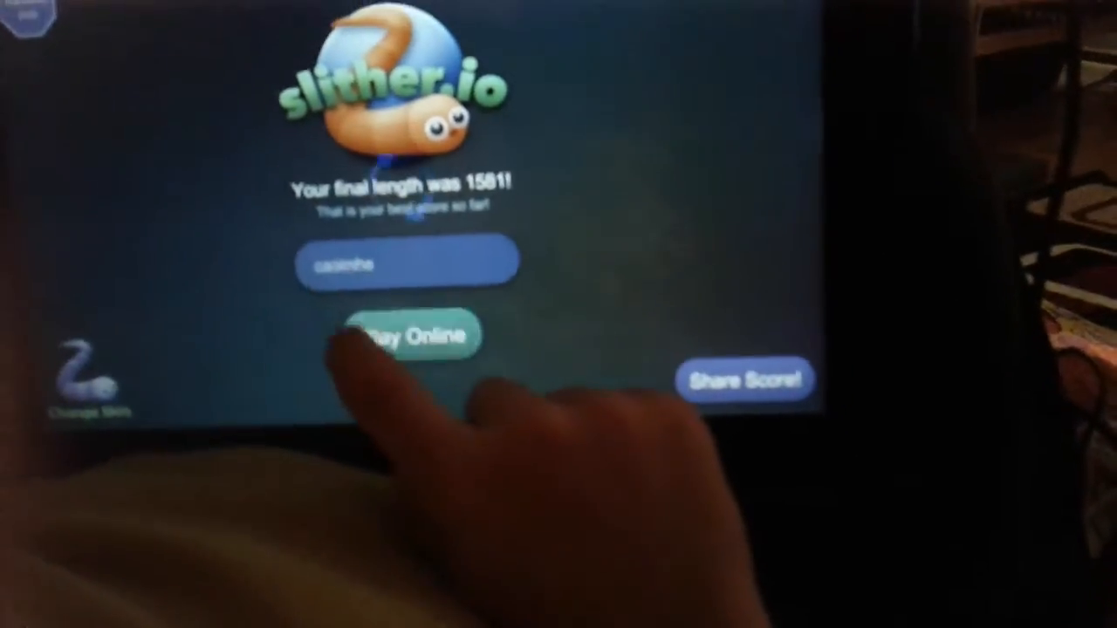
# Start a new online round from the results screen showing final length 1581
pyautogui.click(411, 335)
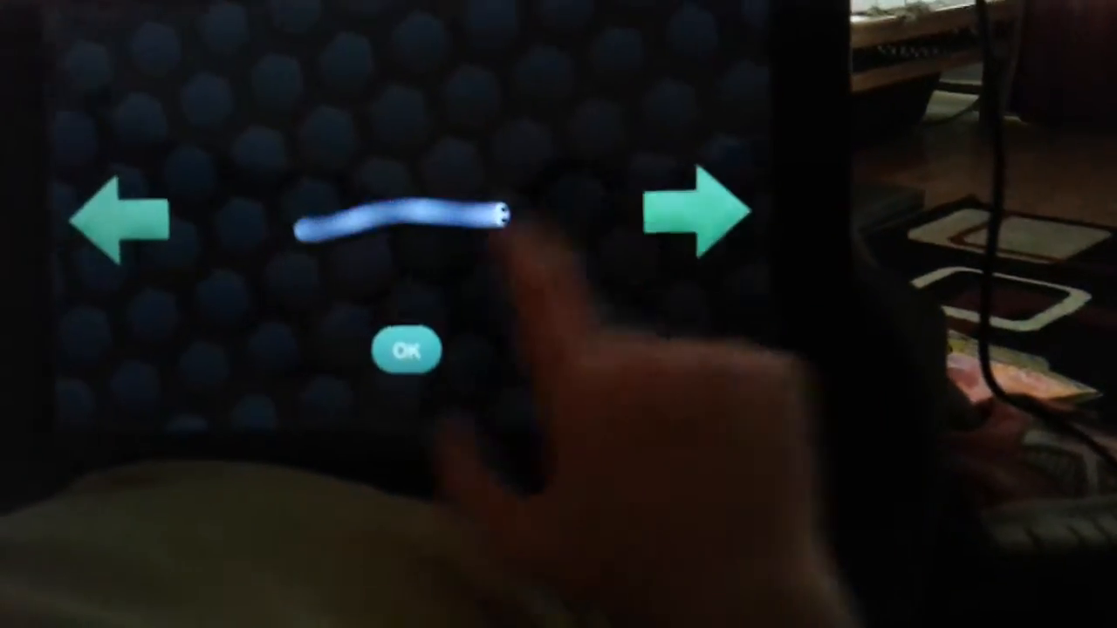
# Confirm the glowing blue-white snake skin and begin a new online round with it
pyautogui.click(405, 349)
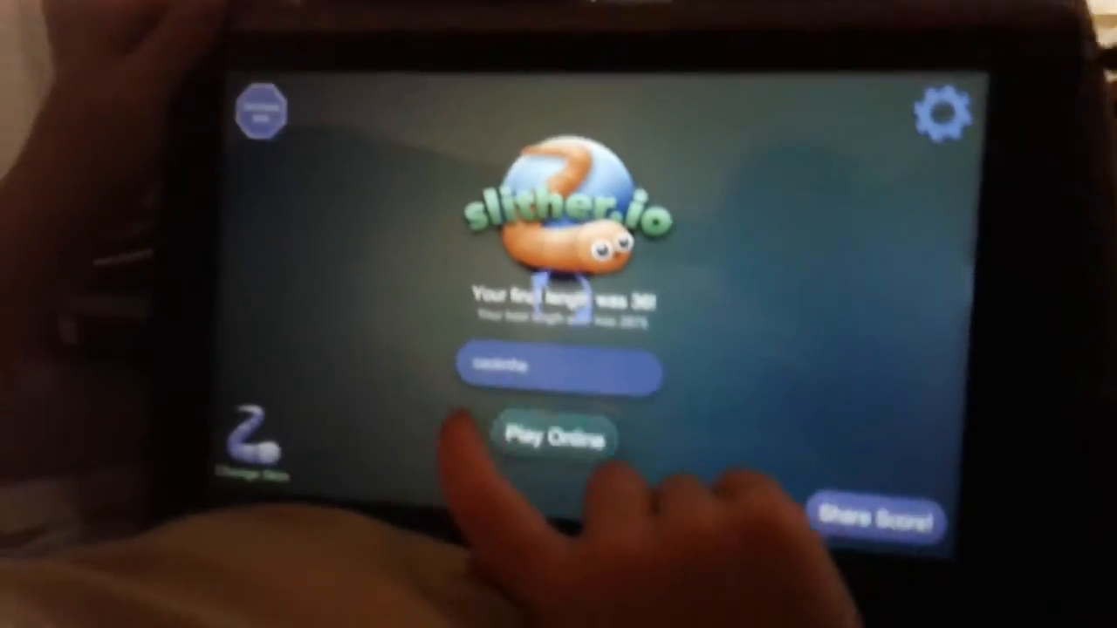
pyautogui.click(555, 436)
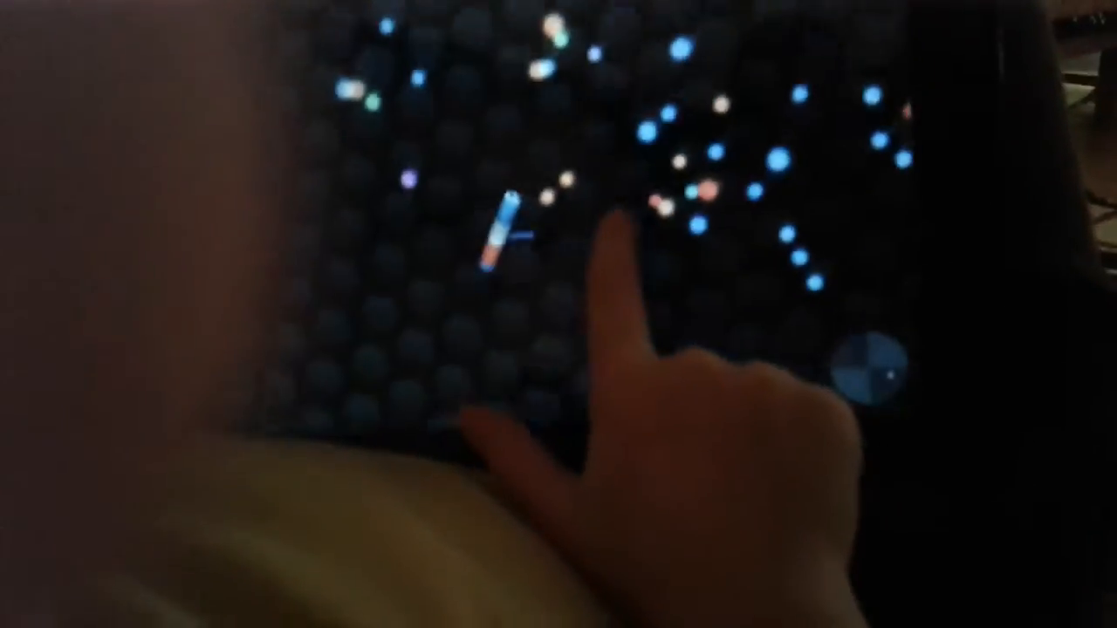